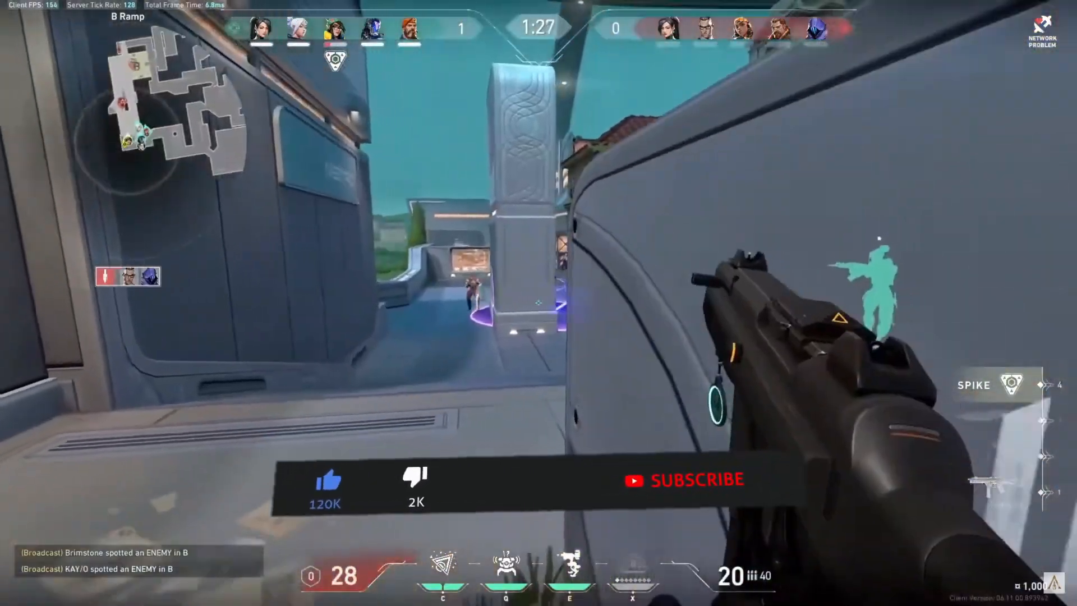
- Search the taskbar for 'Device Manager' and launch it from the best match
{"action": "left_click", "coordinate": [684, 479]}
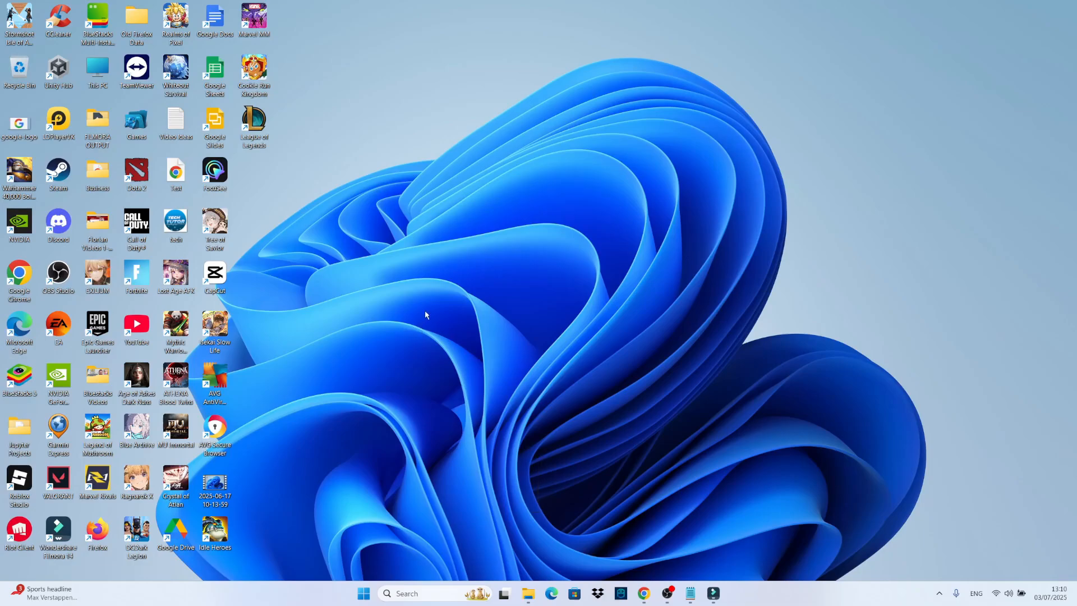
{"action": "mouse_move", "coordinate": [490, 290]}
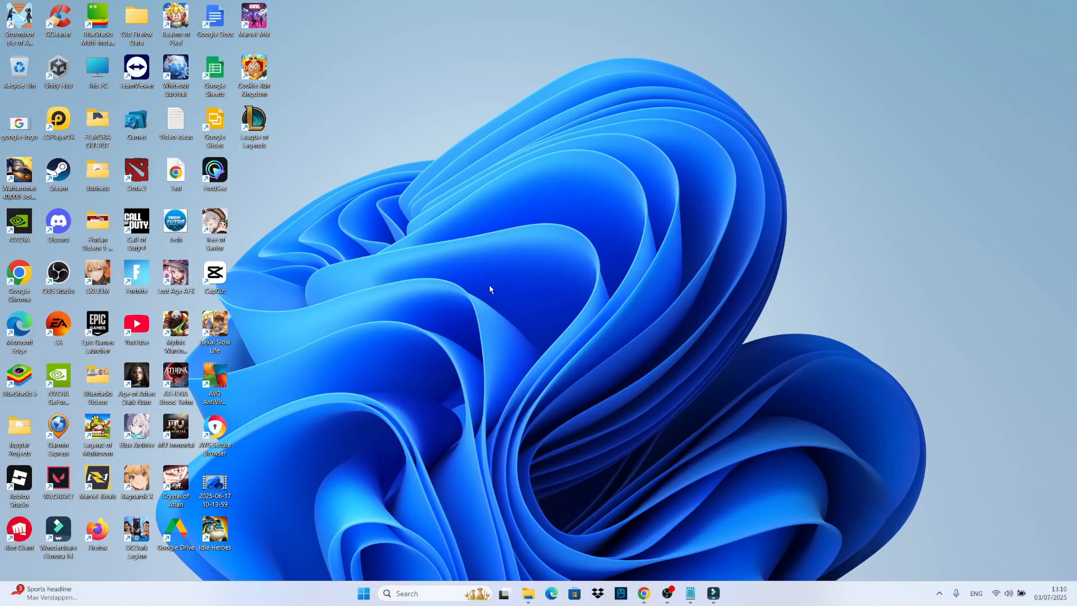
{"action": "mouse_move", "coordinate": [503, 393]}
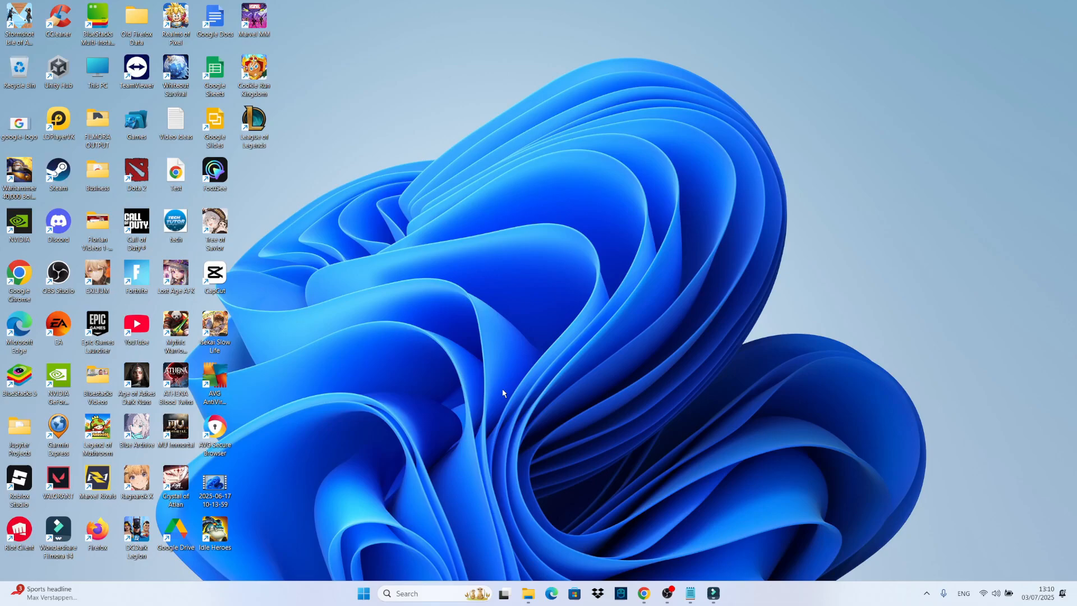
{"action": "mouse_move", "coordinate": [498, 389]}
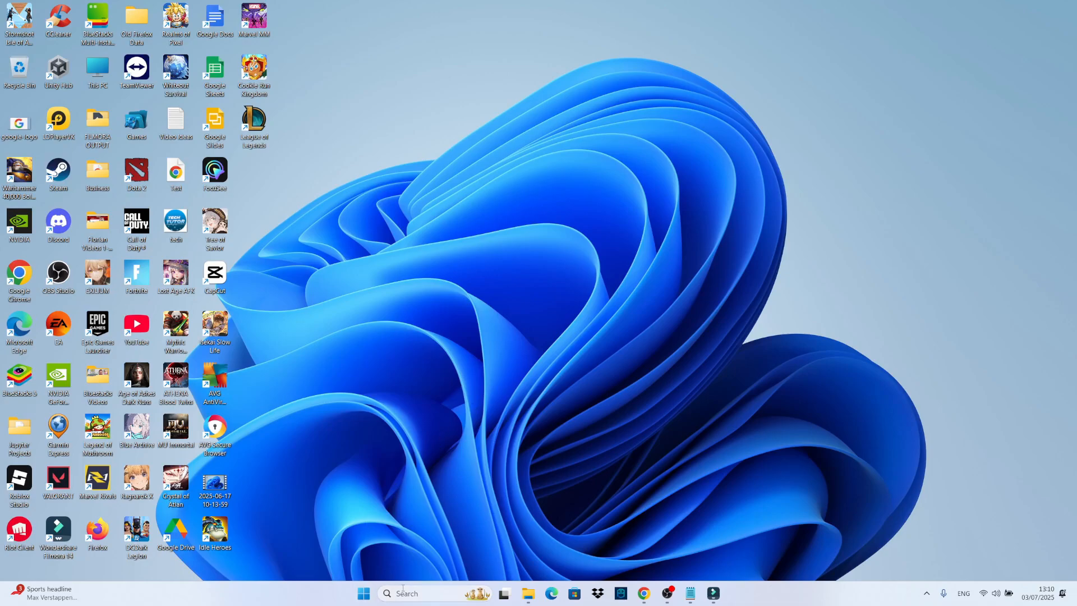
{"action": "type", "text": "Device Manager"}
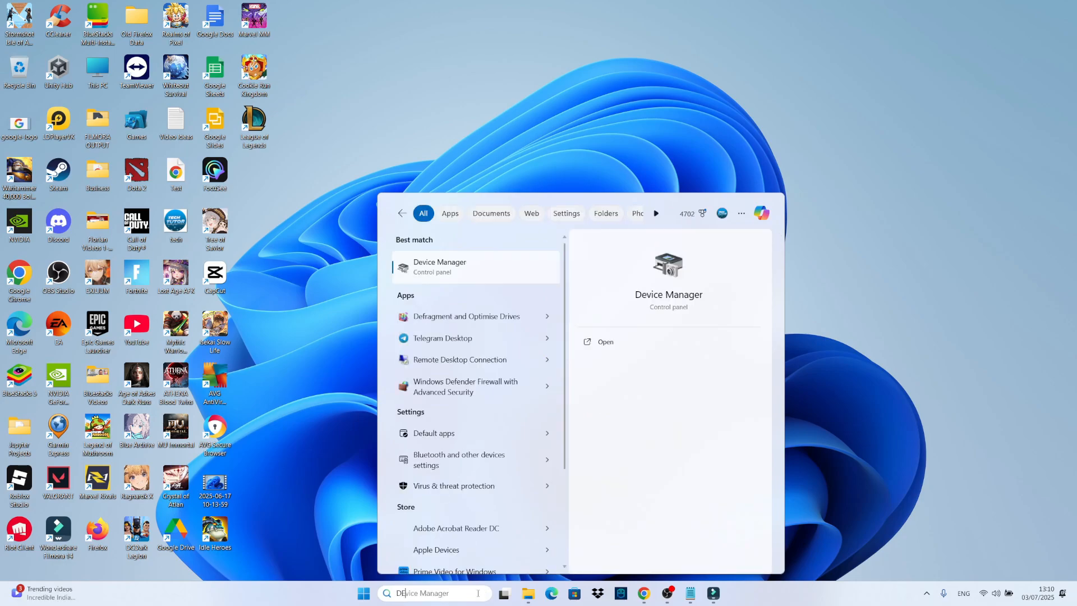
{"action": "type", "text": "DEVICE MANAGER"}
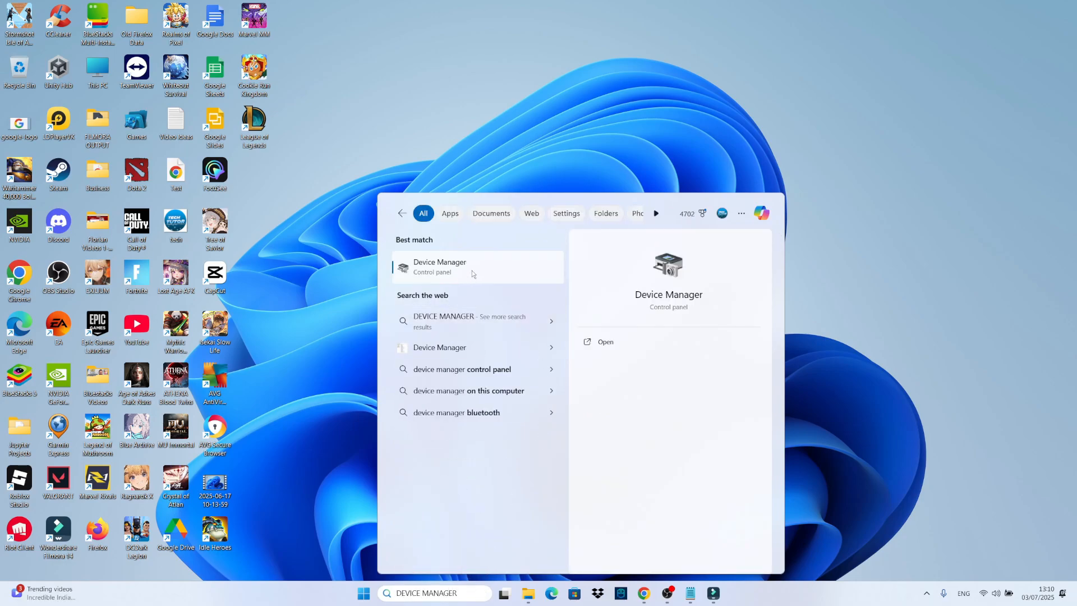
{"action": "left_click", "coordinate": [439, 267]}
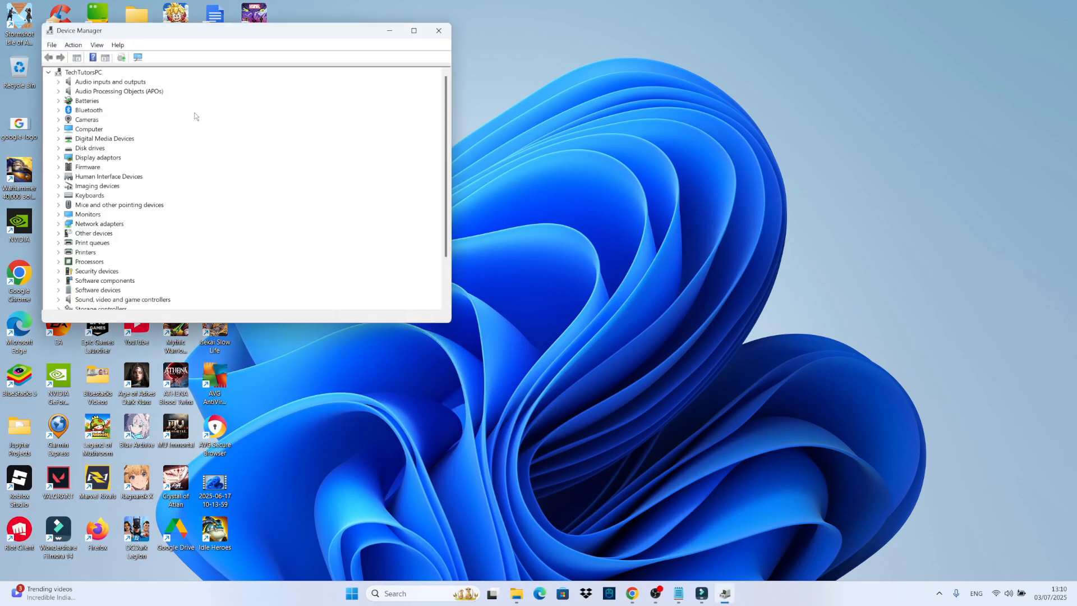
{"action": "mouse_move", "coordinate": [135, 215]}
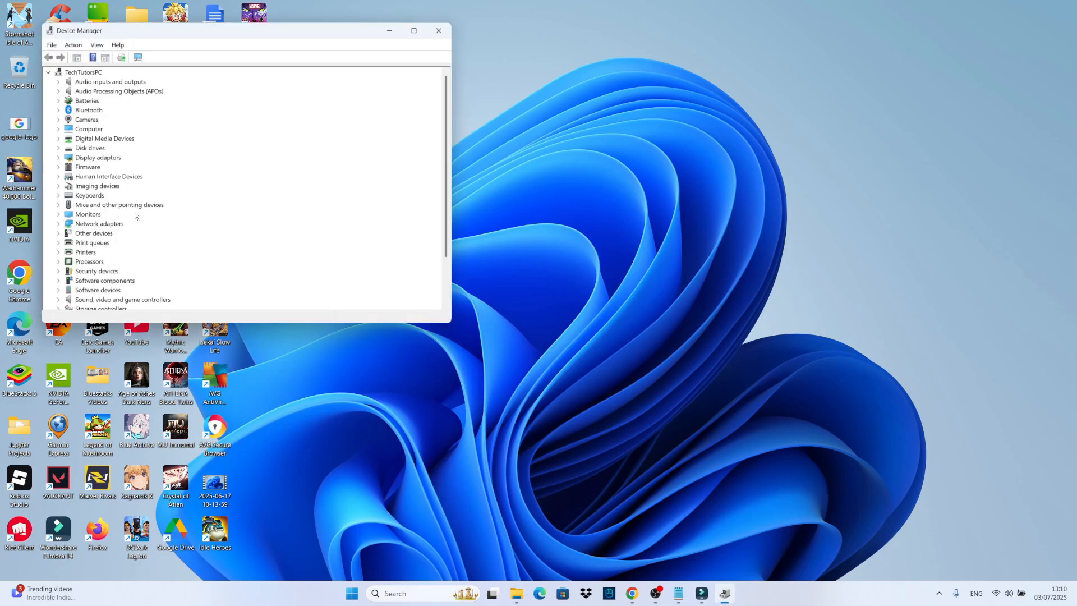
{"action": "mouse_move", "coordinate": [104, 213]}
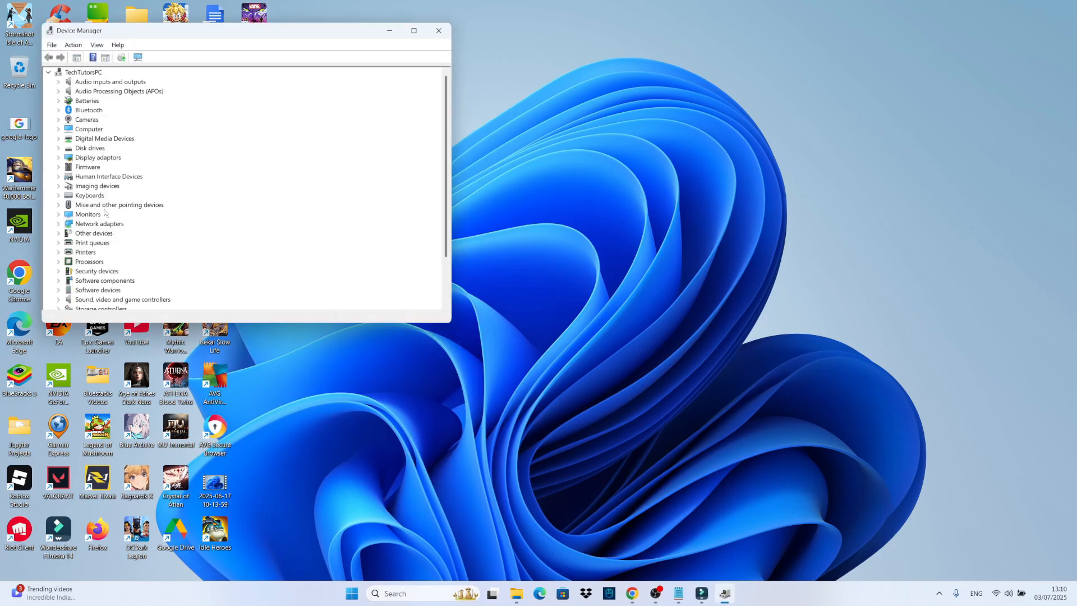
- Expand Monitors to show Generic Monitor (AG275QX) and Integrated Monitor, then close Device Manager
{"action": "left_click", "coordinate": [88, 213]}
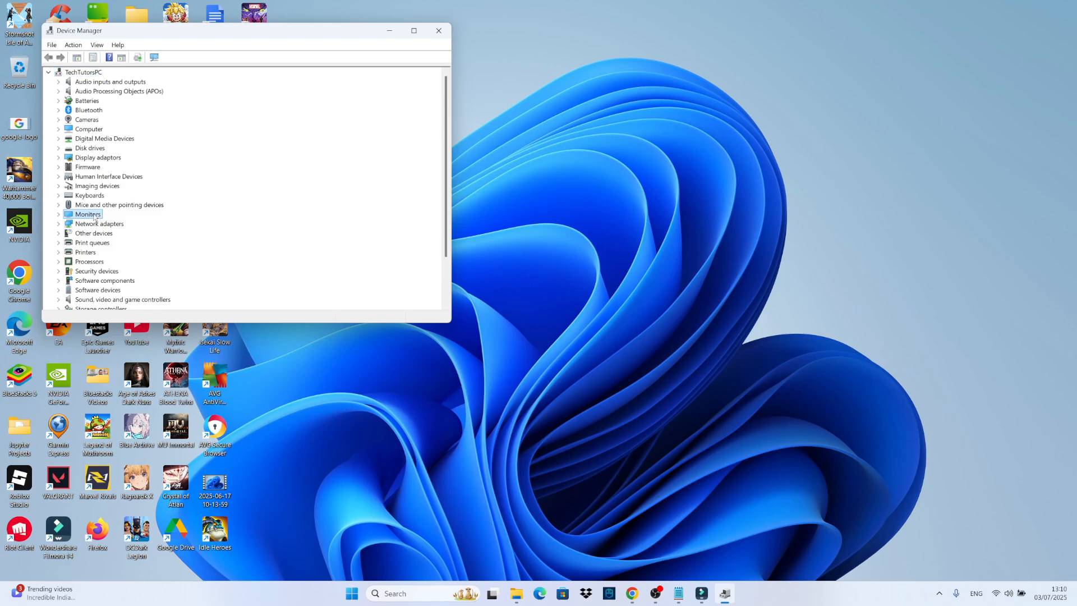
{"action": "left_click", "coordinate": [58, 213]}
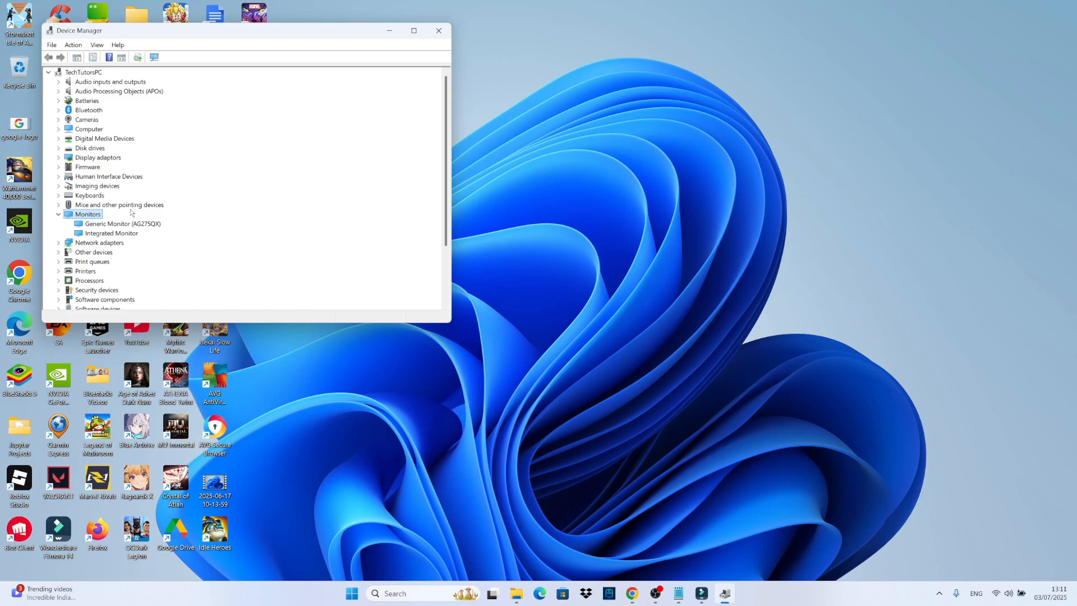
{"action": "mouse_move", "coordinate": [132, 230]}
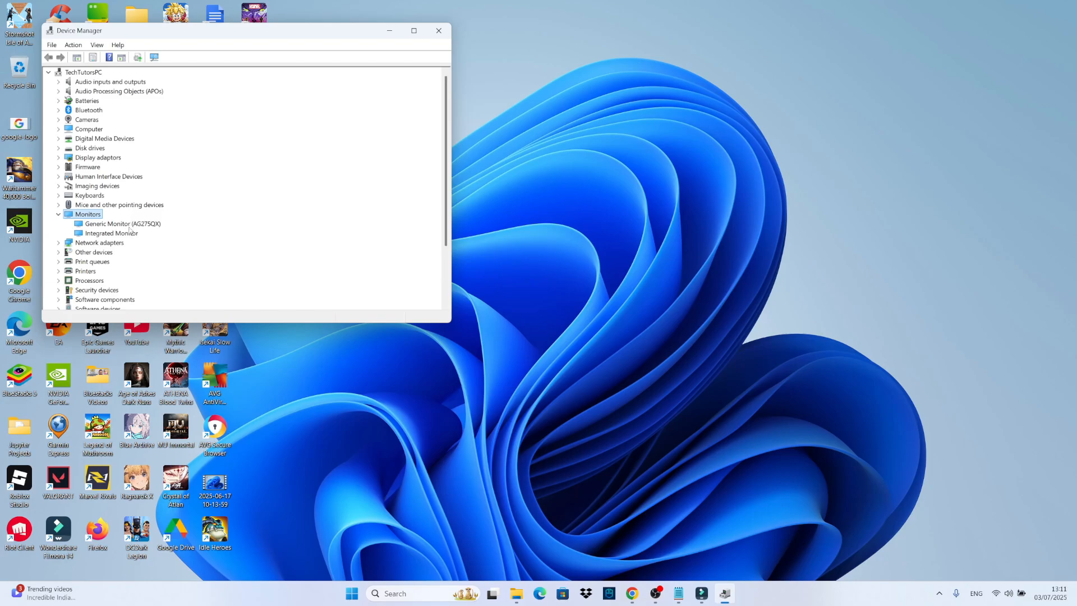
{"action": "left_click", "coordinate": [122, 224]}
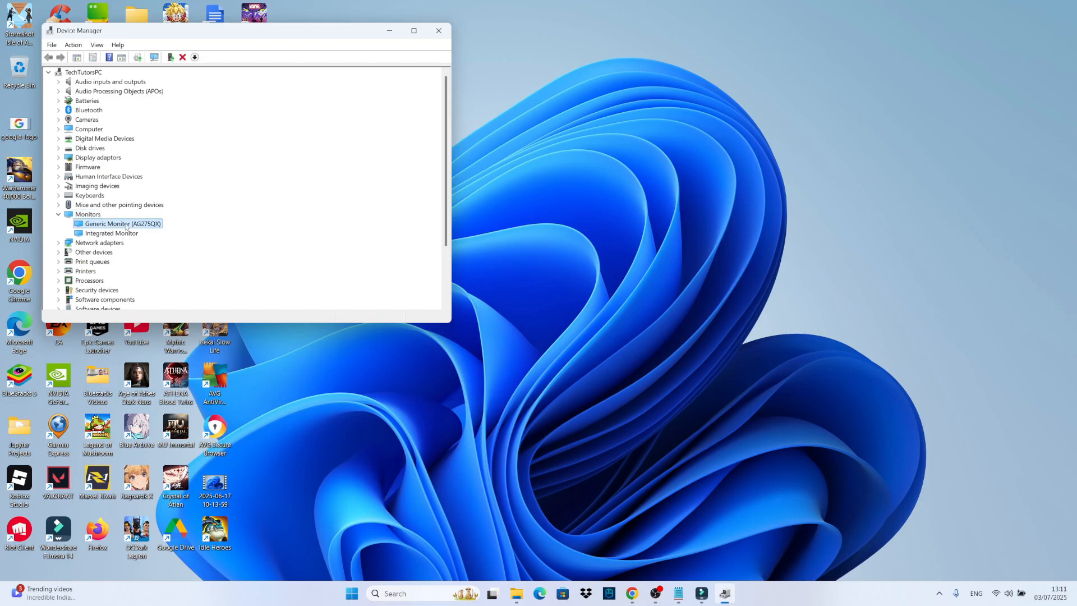
{"action": "right_click", "coordinate": [123, 223]}
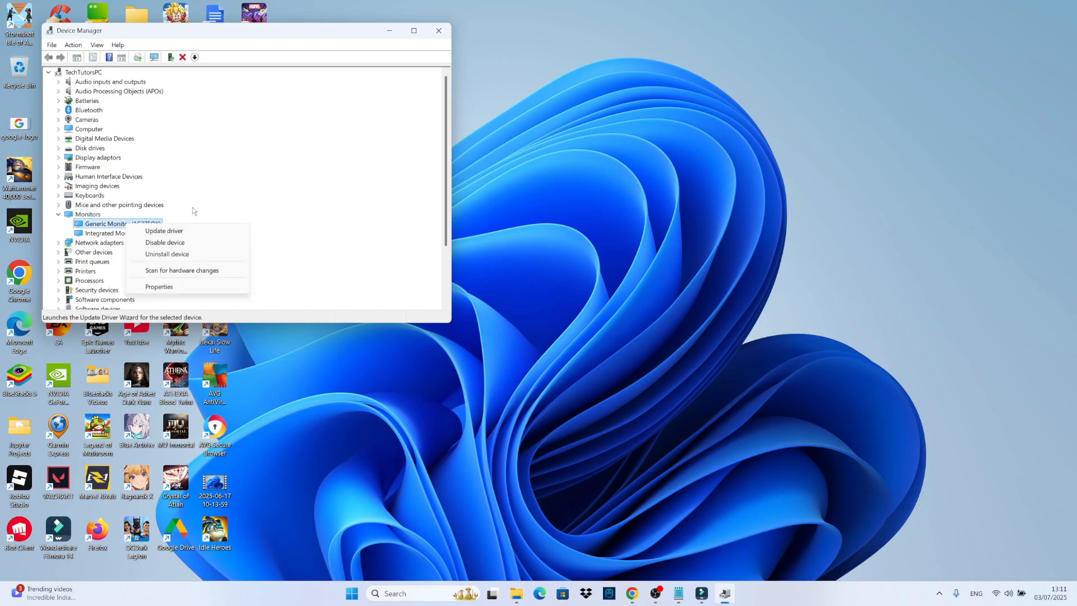
{"action": "left_click", "coordinate": [113, 233]}
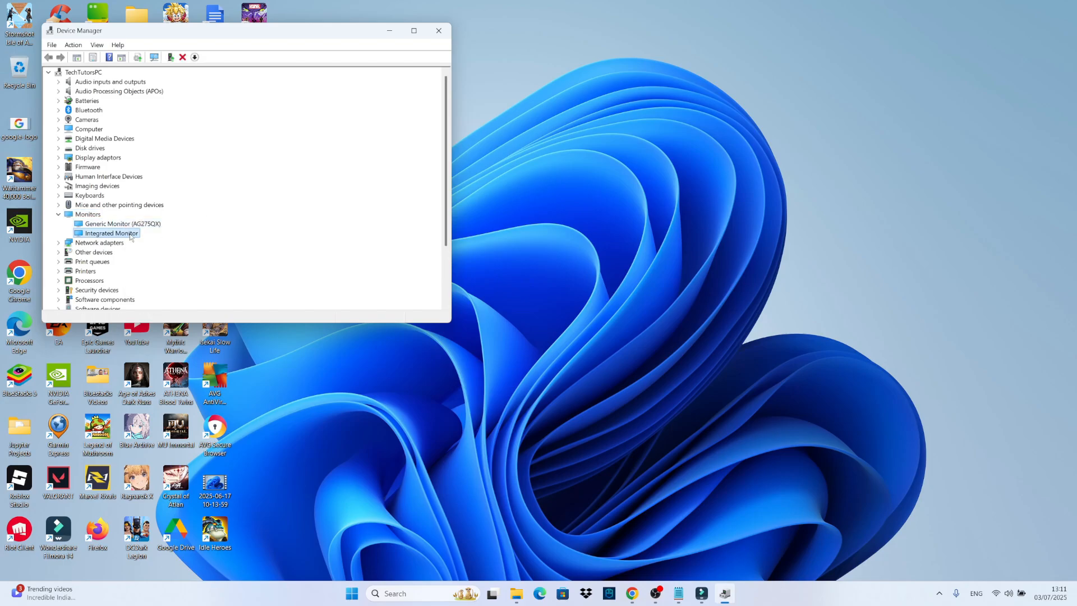
{"action": "mouse_move", "coordinate": [219, 214]}
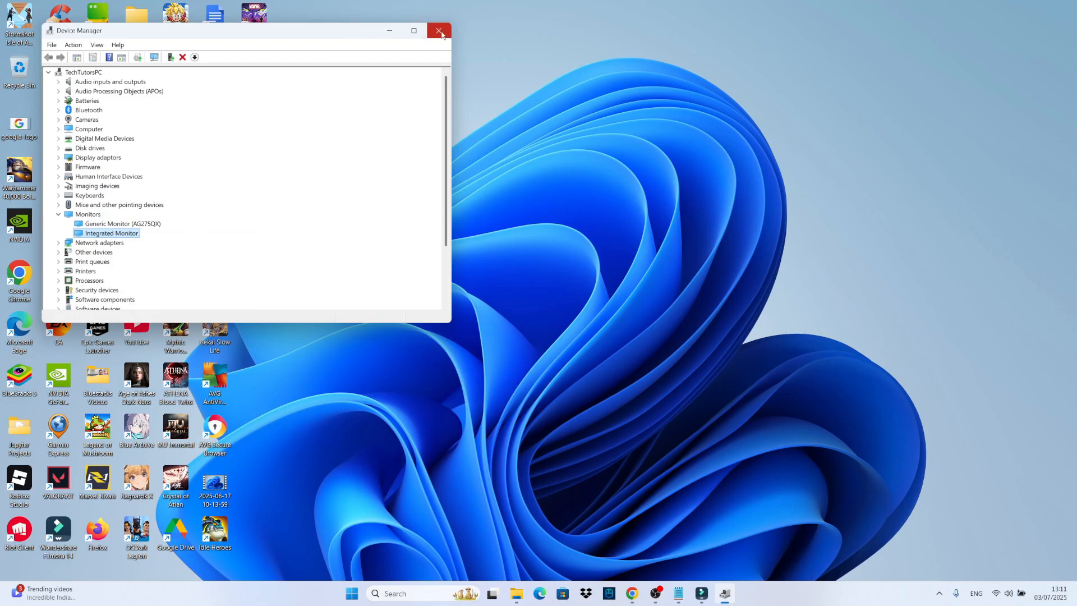
{"action": "left_click", "coordinate": [439, 31]}
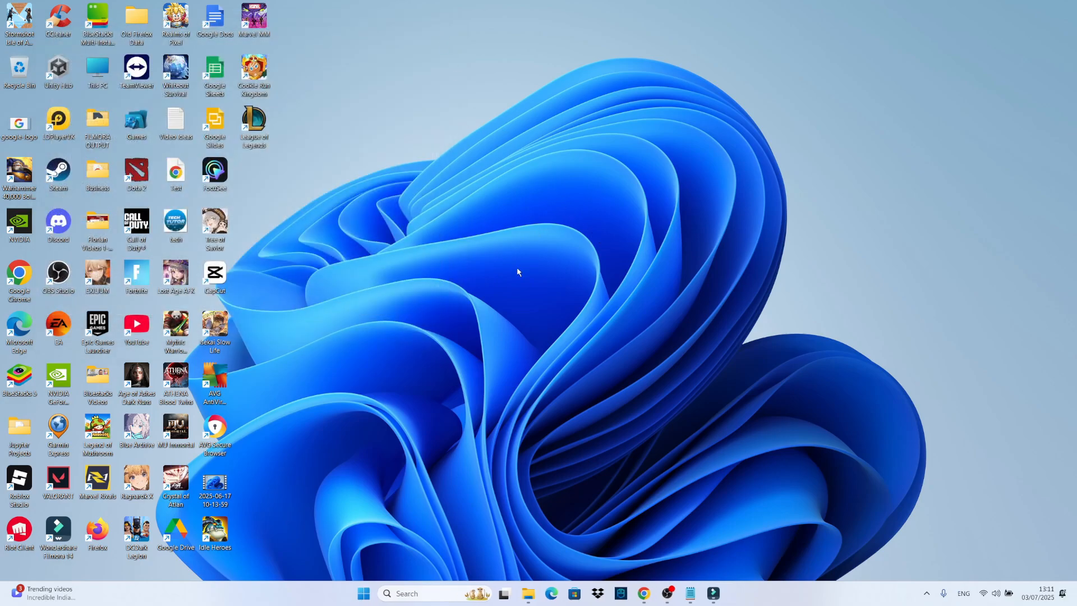
{"action": "mouse_move", "coordinate": [630, 269]}
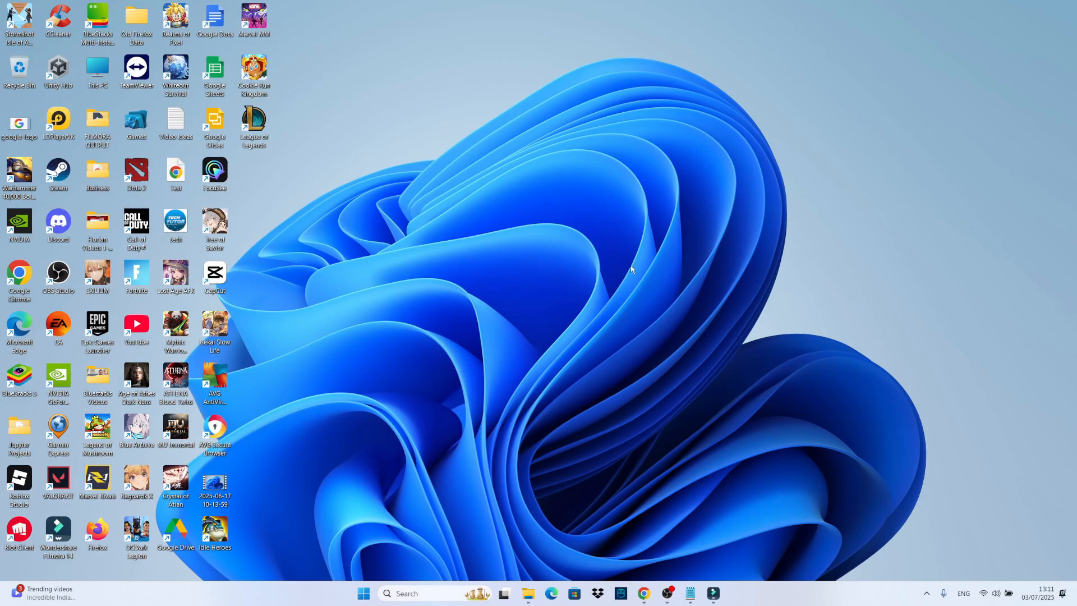
- Launch NVIDIA Control Panel from the desktop's Show more options context menu
{"action": "right_click", "coordinate": [631, 269]}
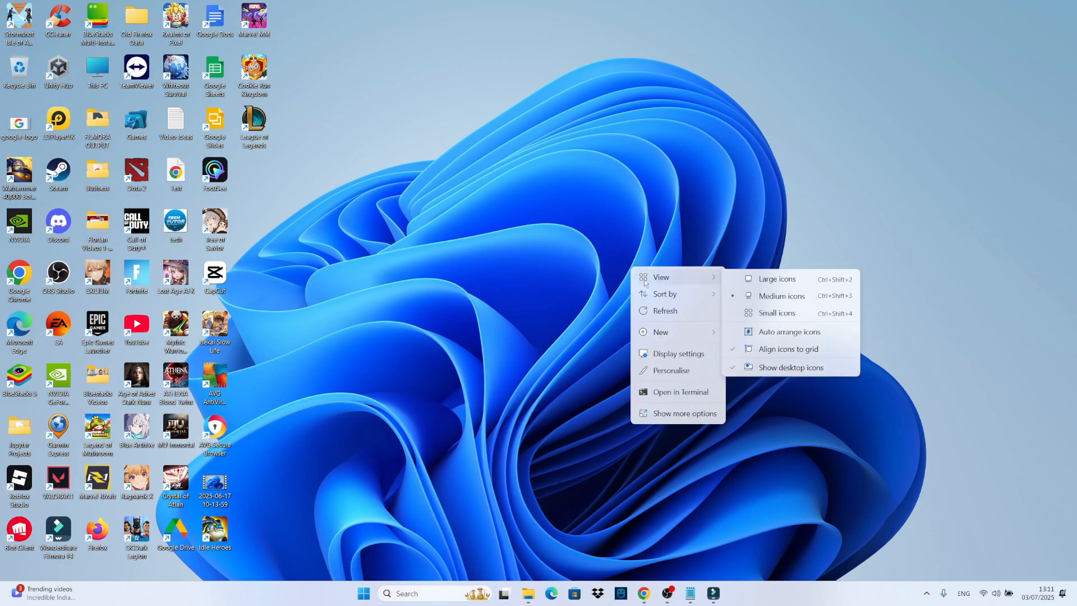
{"action": "mouse_move", "coordinate": [684, 412]}
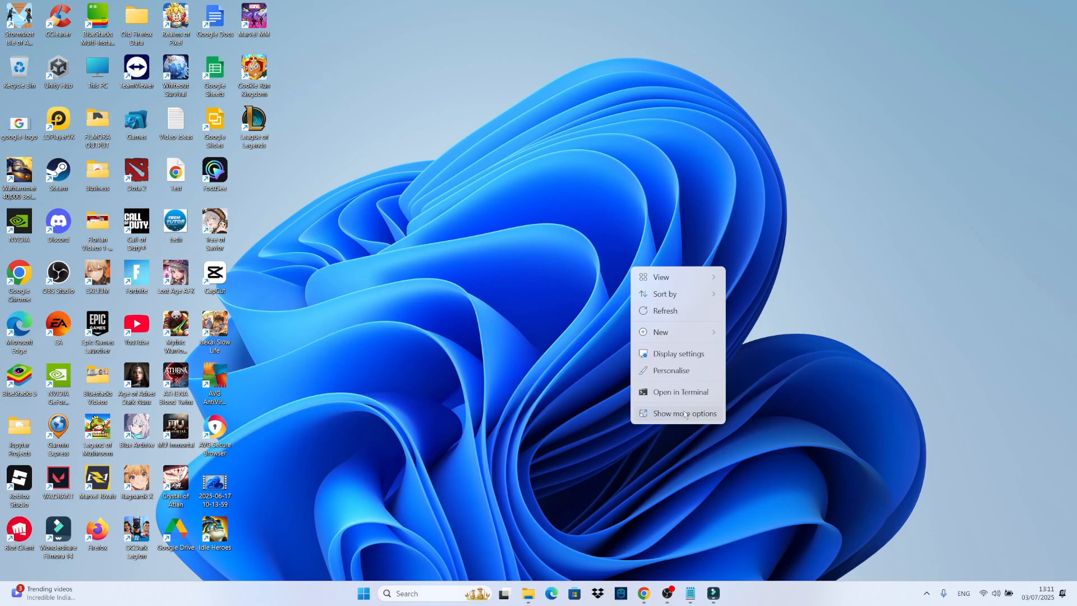
{"action": "left_click", "coordinate": [683, 412]}
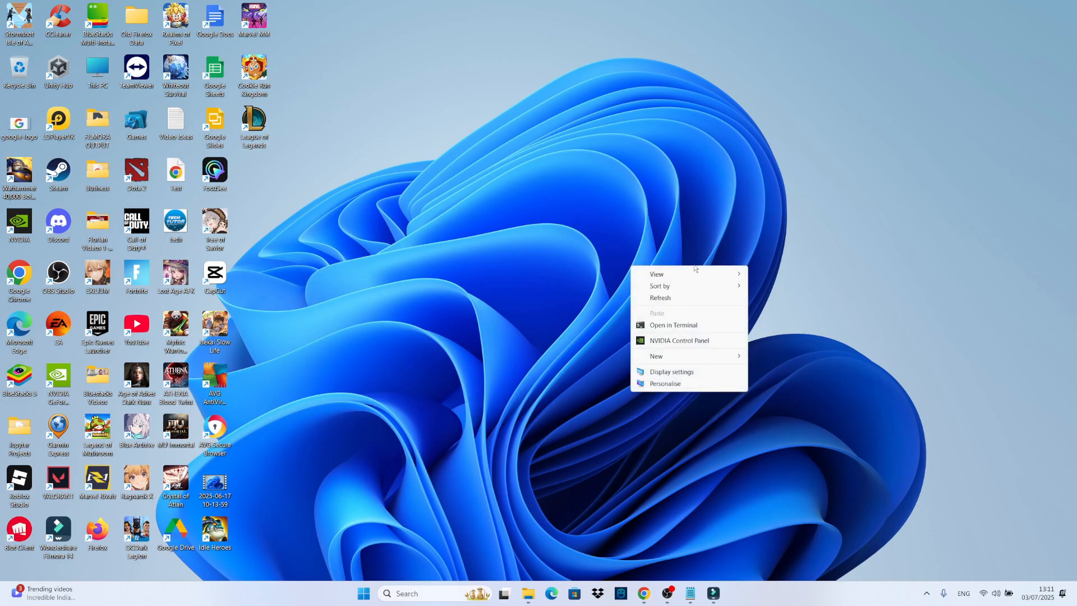
{"action": "mouse_move", "coordinate": [679, 340]}
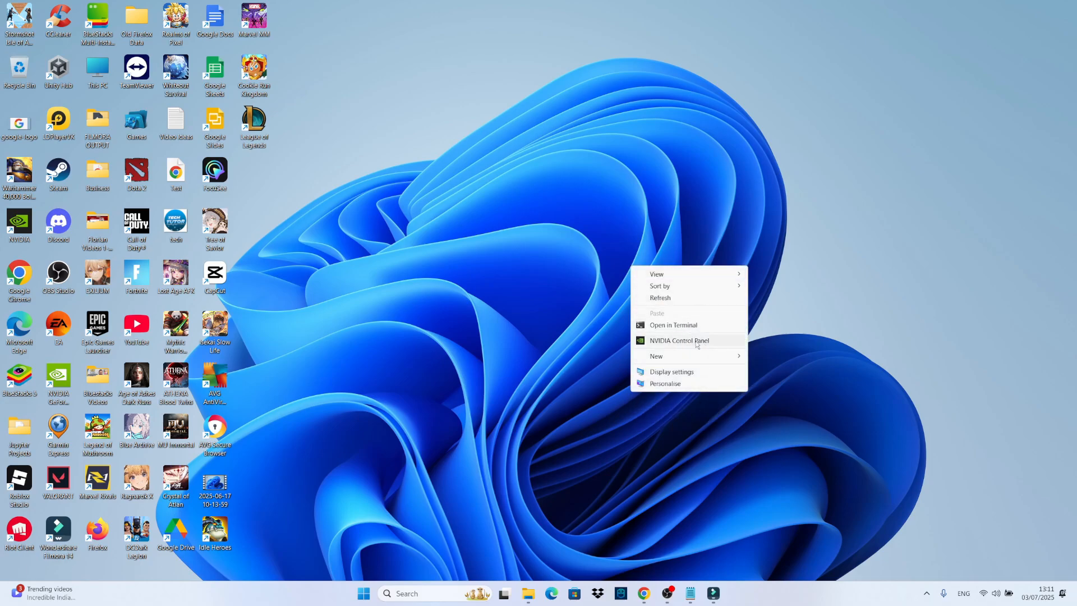
{"action": "left_click", "coordinate": [679, 340]}
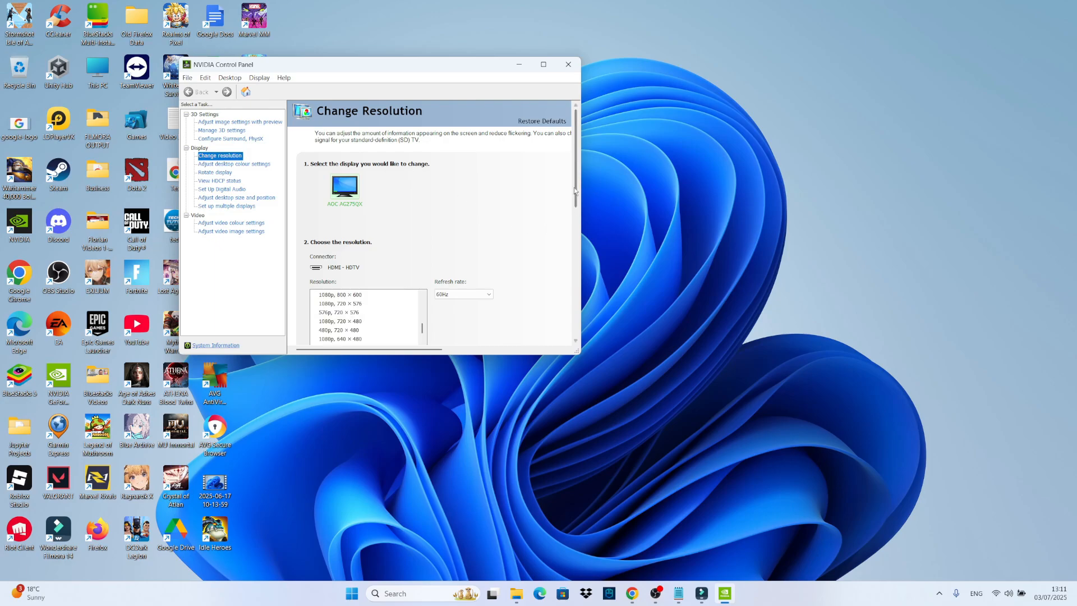
- Bring up the Customise resolutions dialog from the Change Resolution page
{"action": "scroll", "scroll_direction": "down", "scroll_amount": 3}
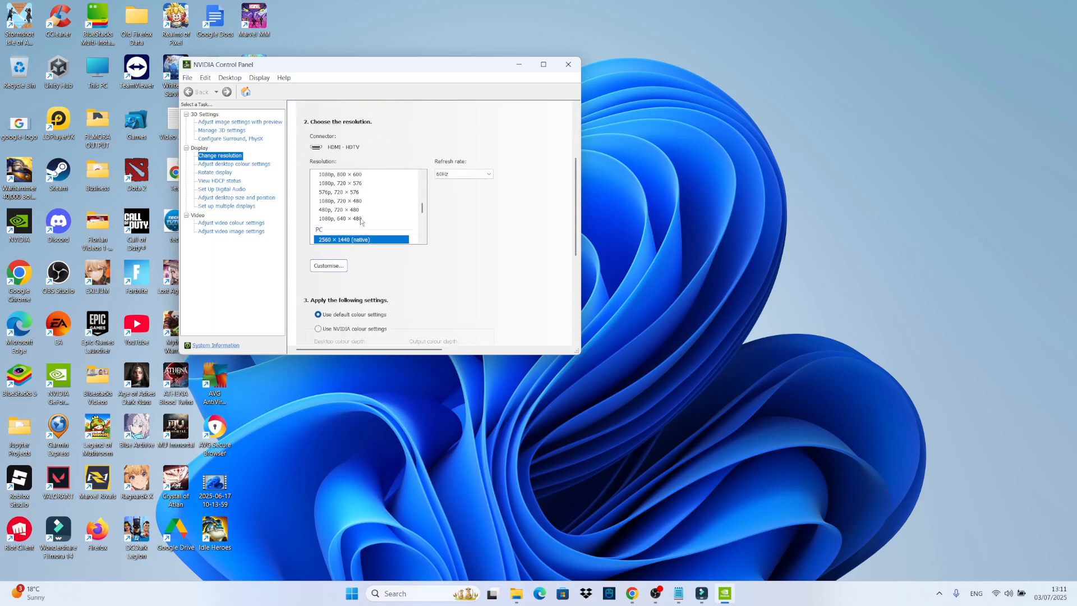
{"action": "mouse_move", "coordinate": [327, 266]}
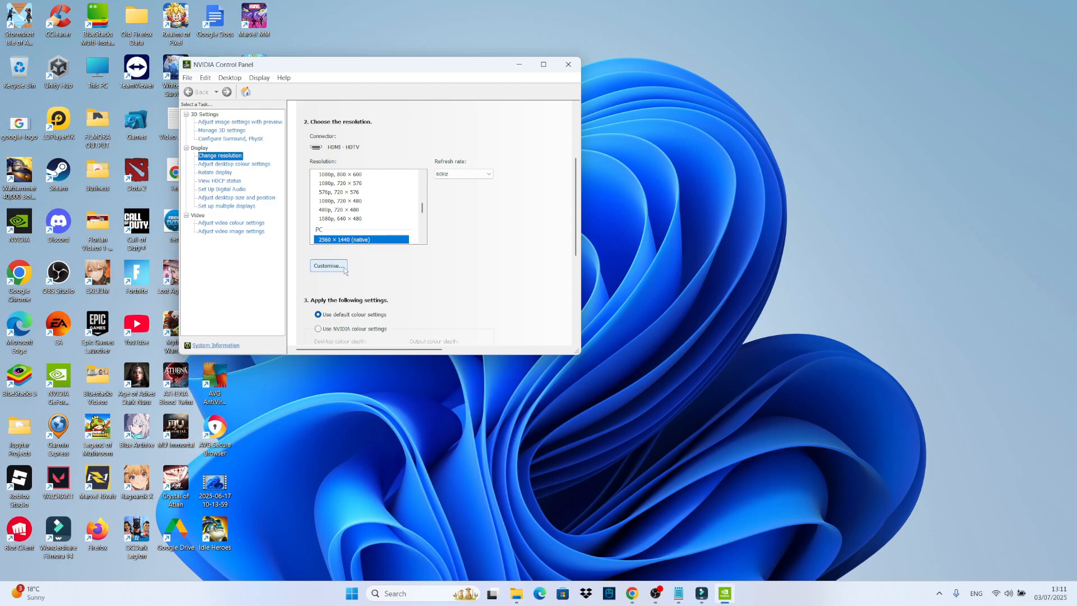
{"action": "left_click", "coordinate": [328, 267]}
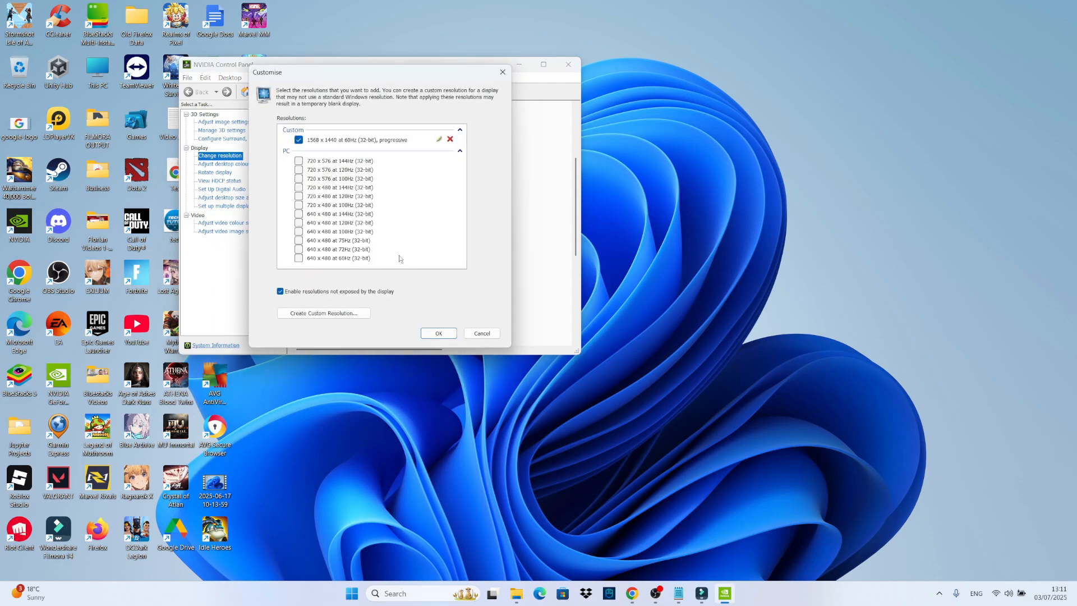
{"action": "mouse_move", "coordinate": [363, 298]}
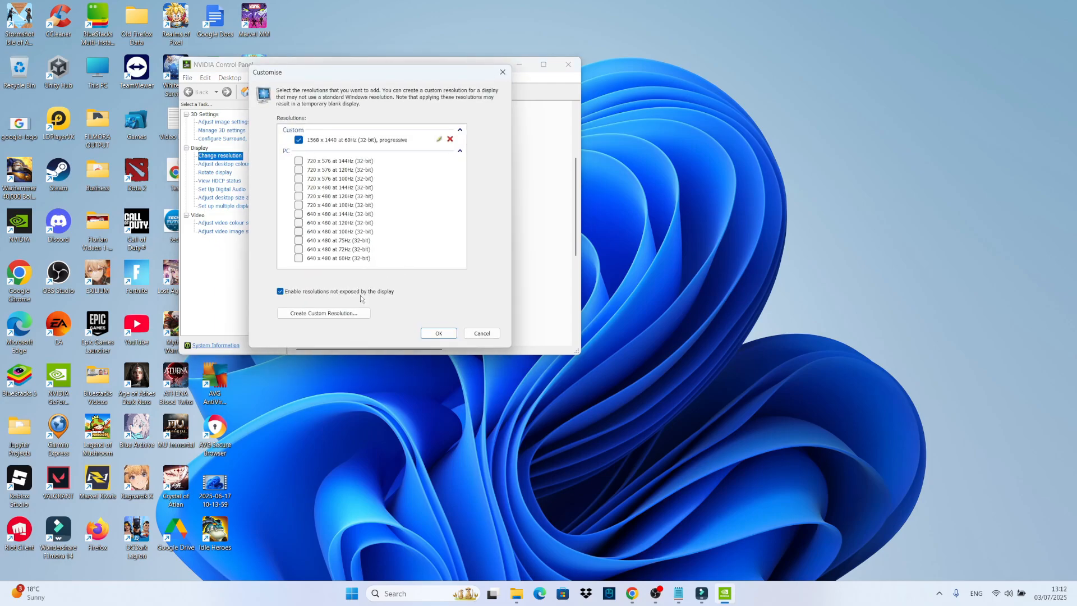
- Start a new custom resolution with 1568 horizontal pixels, cancel it, and confirm the Customise dialog
{"action": "left_click", "coordinate": [323, 313]}
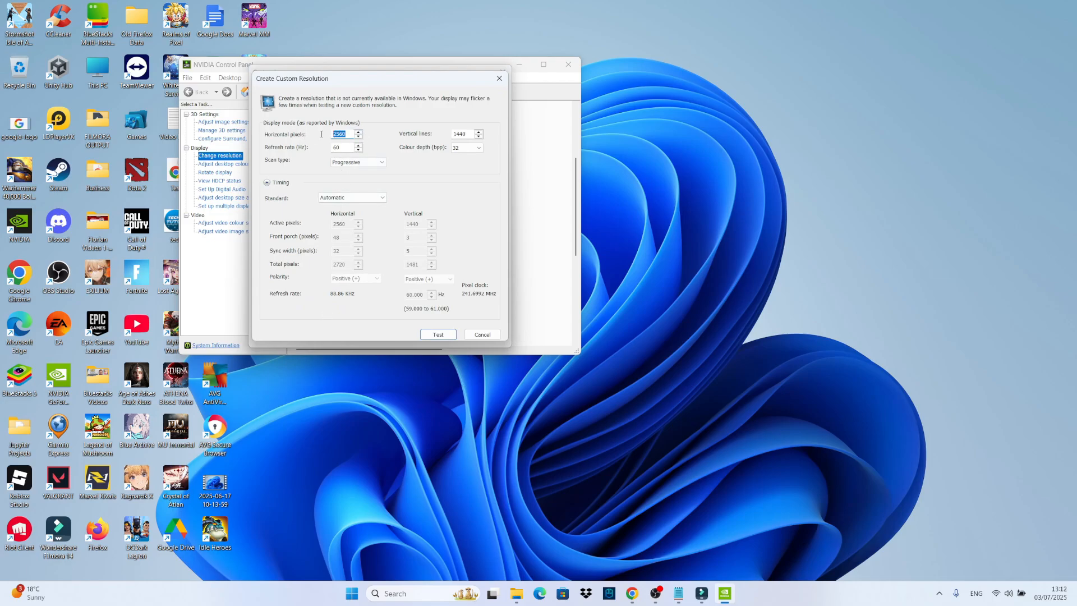
{"action": "type", "text": "1568"}
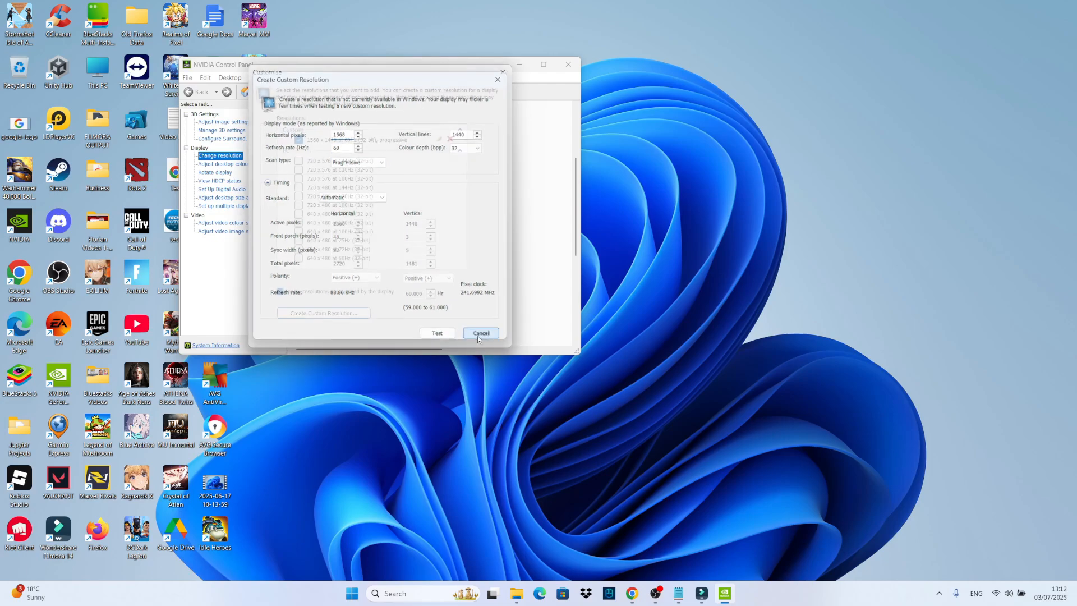
{"action": "left_click", "coordinate": [481, 333]}
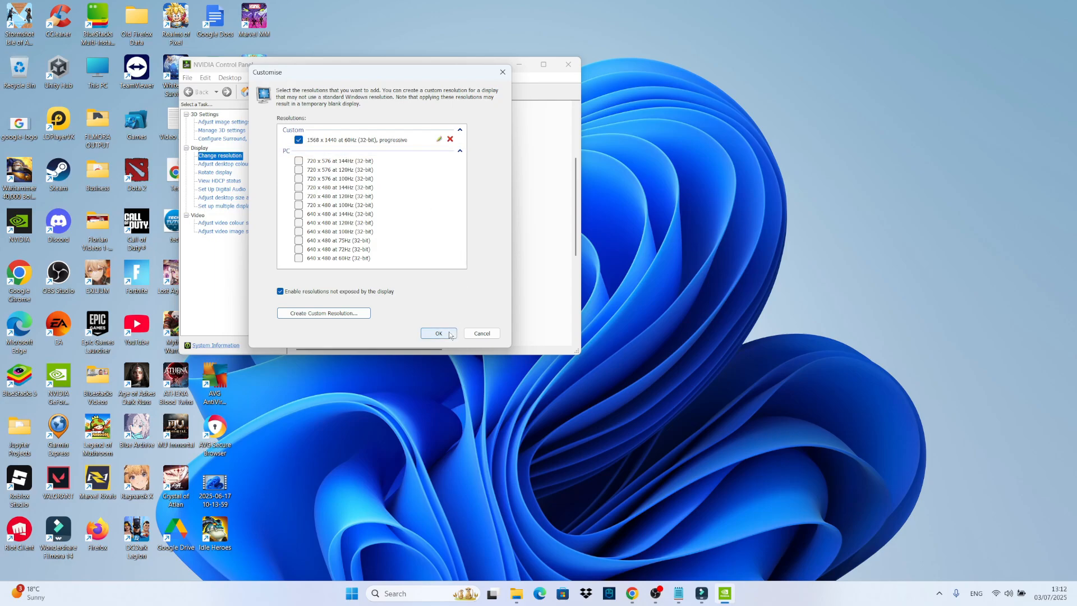
{"action": "left_click", "coordinate": [439, 333]}
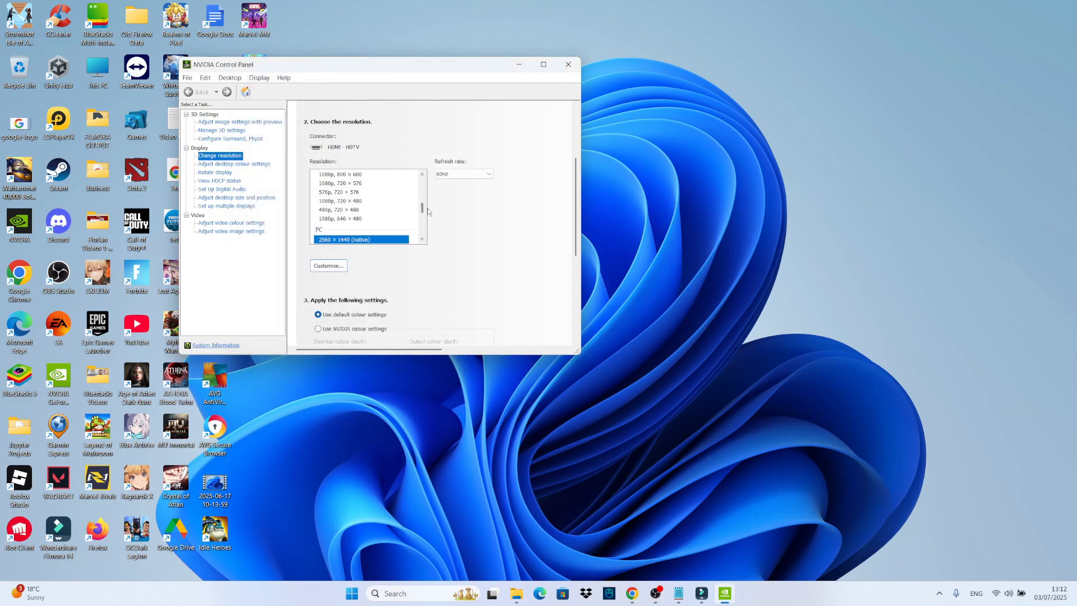
{"action": "mouse_move", "coordinate": [388, 195]}
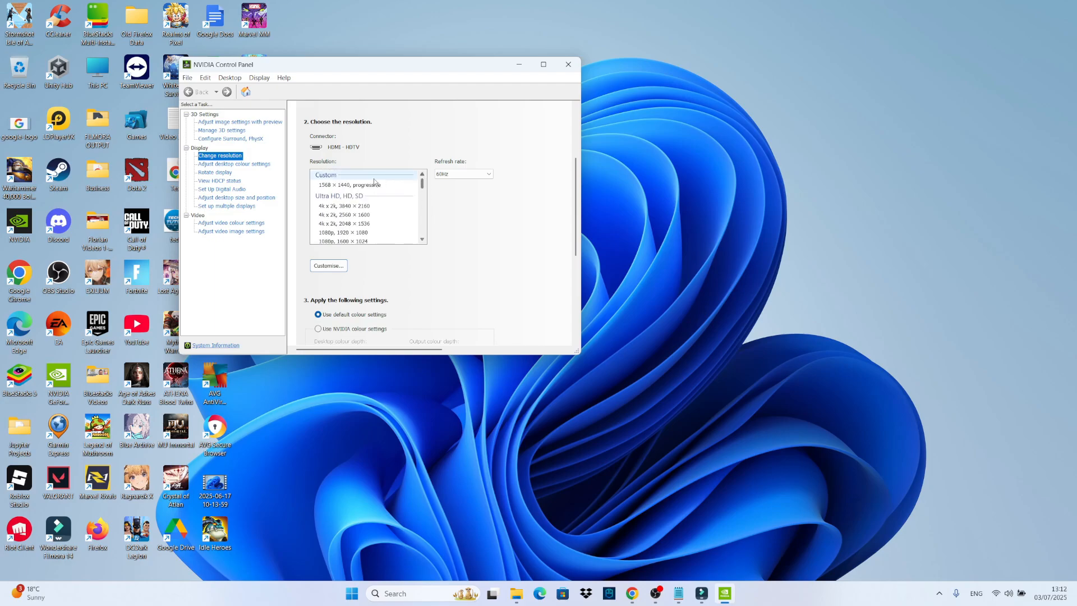
- Apply the 1568 × 1440 progressive custom resolution and keep it at the Apply Changes prompt
{"action": "left_click", "coordinate": [360, 184]}
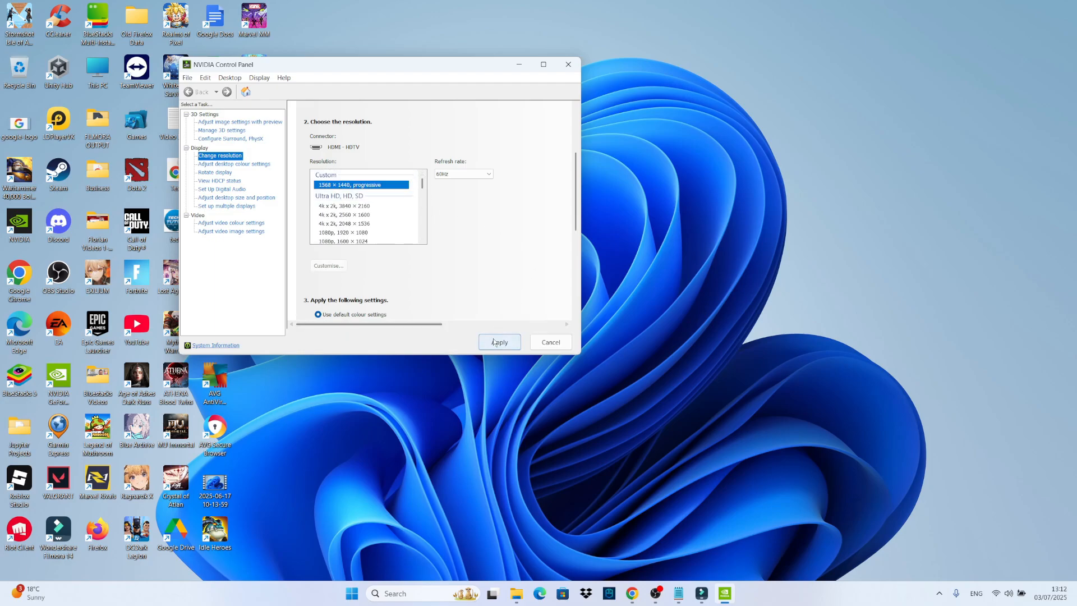
{"action": "left_click", "coordinate": [499, 342]}
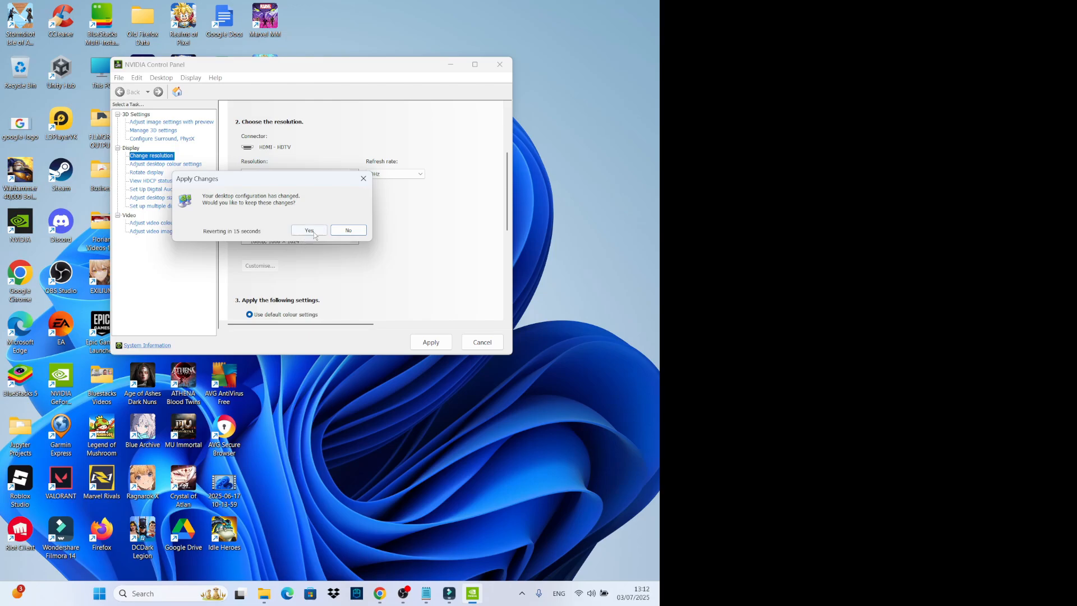
{"action": "left_click", "coordinate": [308, 230]}
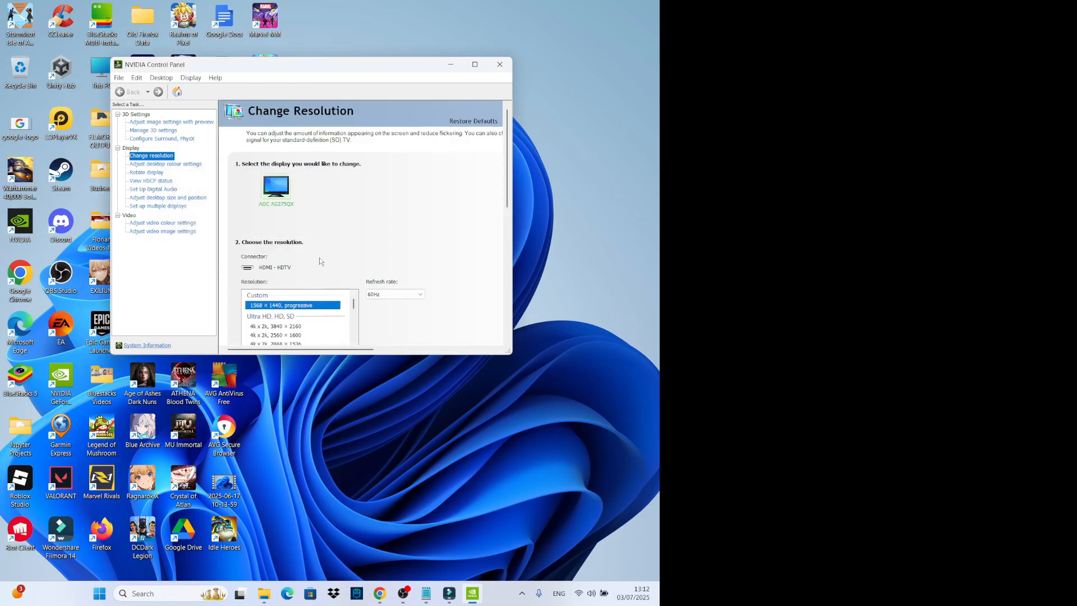
{"action": "mouse_move", "coordinate": [271, 236]}
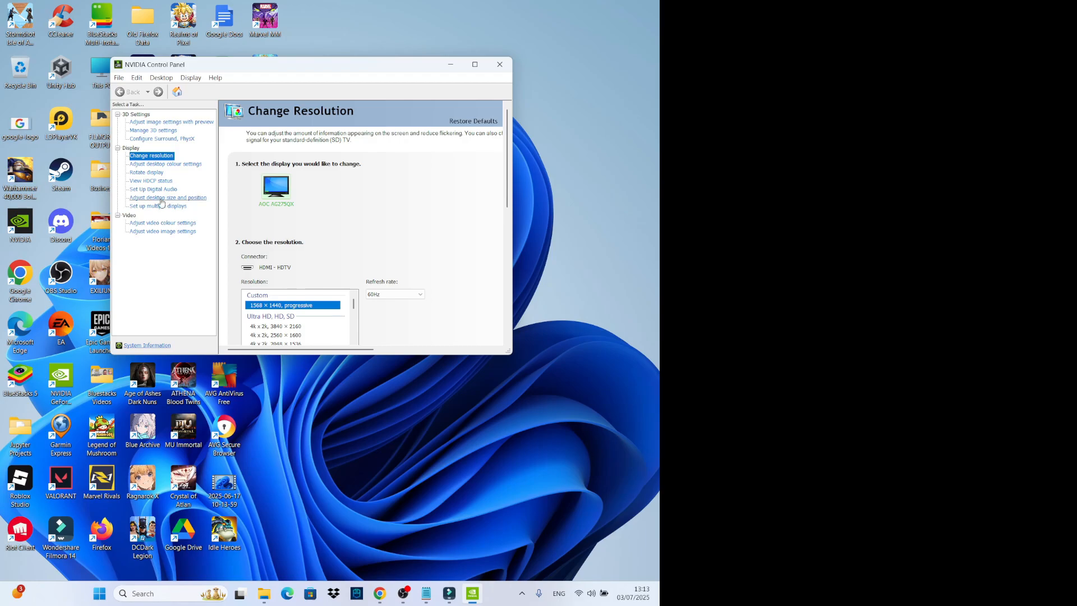
- Set Full-screen scaling under Adjust desktop size and position, then close NVIDIA Control Panel
{"action": "left_click", "coordinate": [167, 198]}
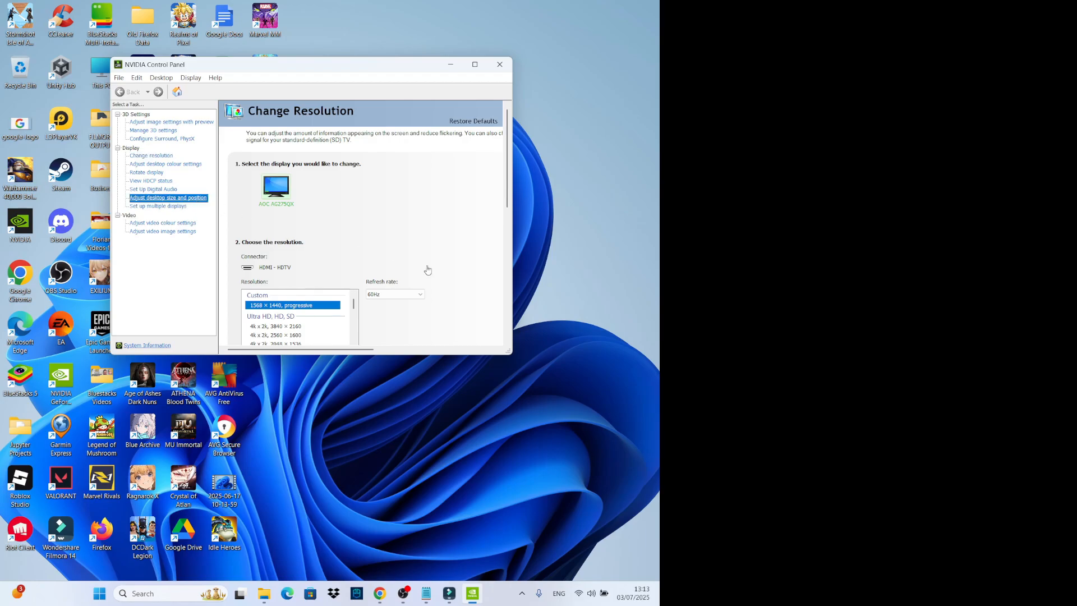
{"action": "left_click", "coordinate": [167, 197]}
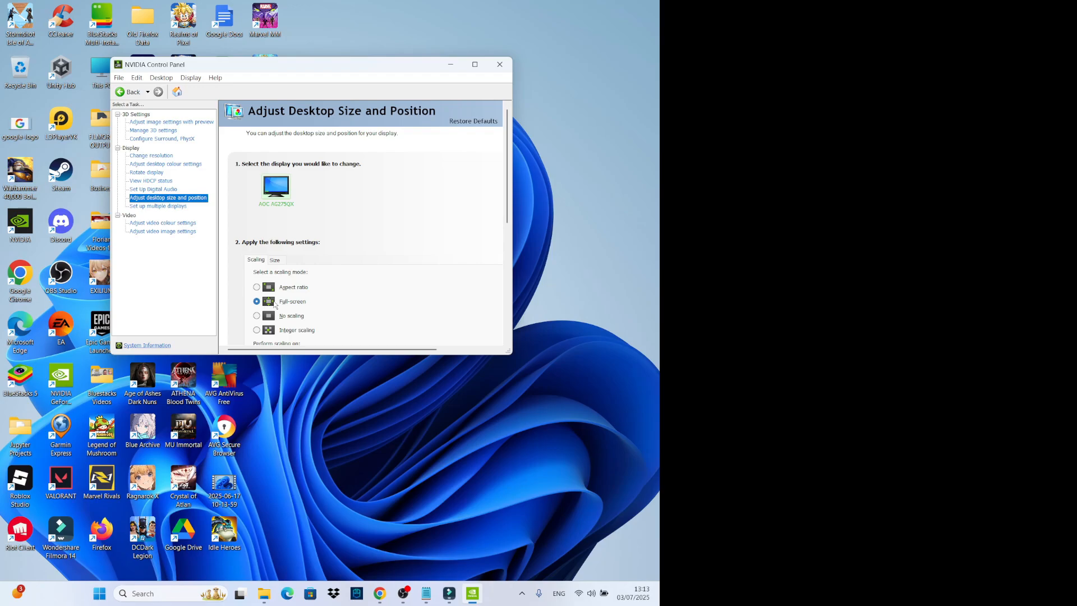
{"action": "left_click", "coordinate": [149, 155]}
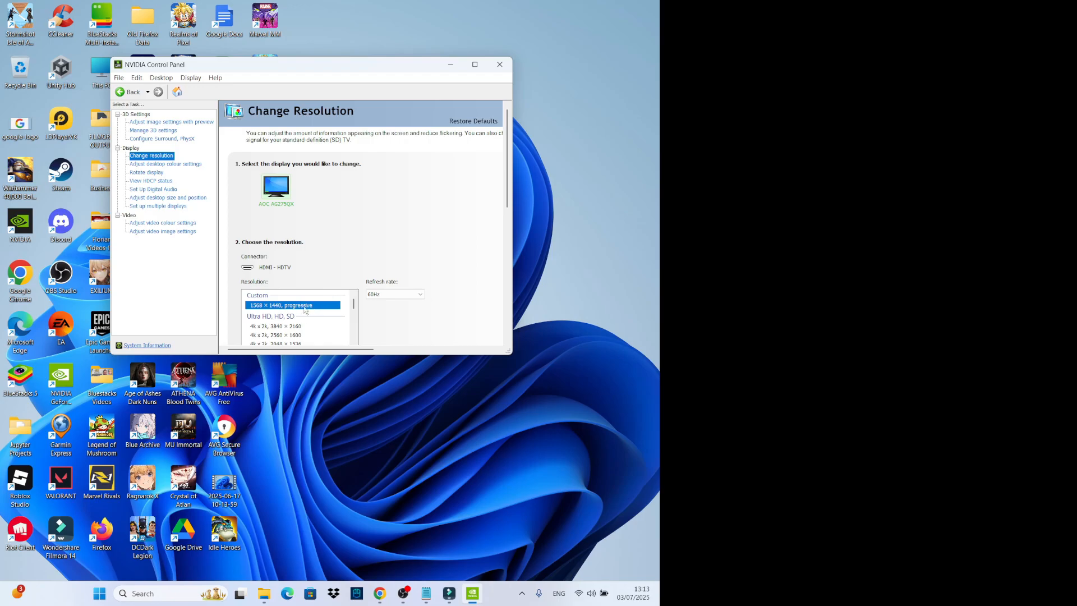
{"action": "mouse_move", "coordinate": [167, 198]}
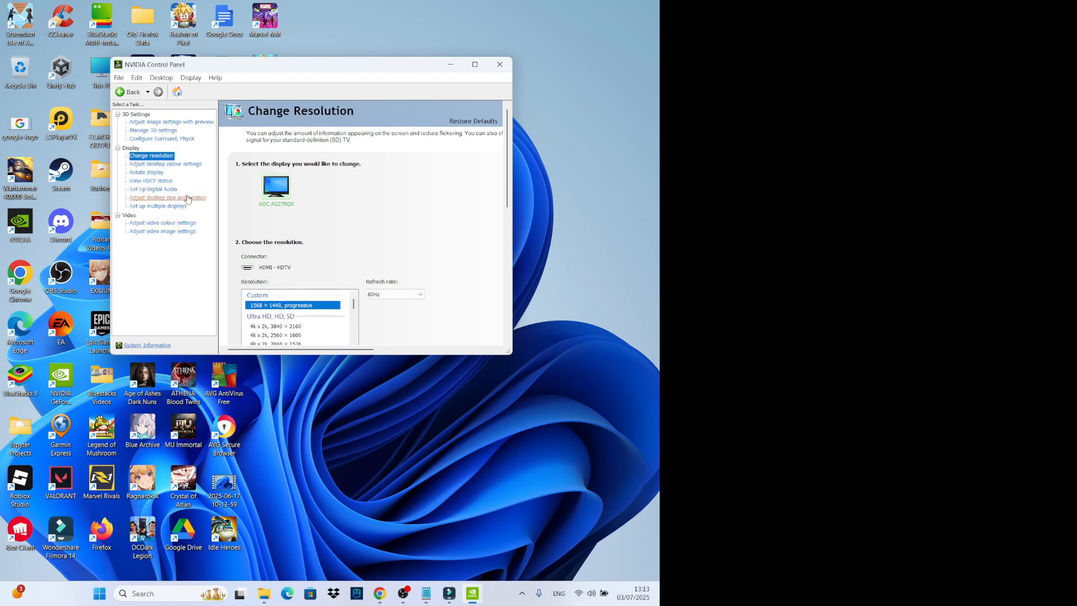
{"action": "left_click", "coordinate": [168, 197]}
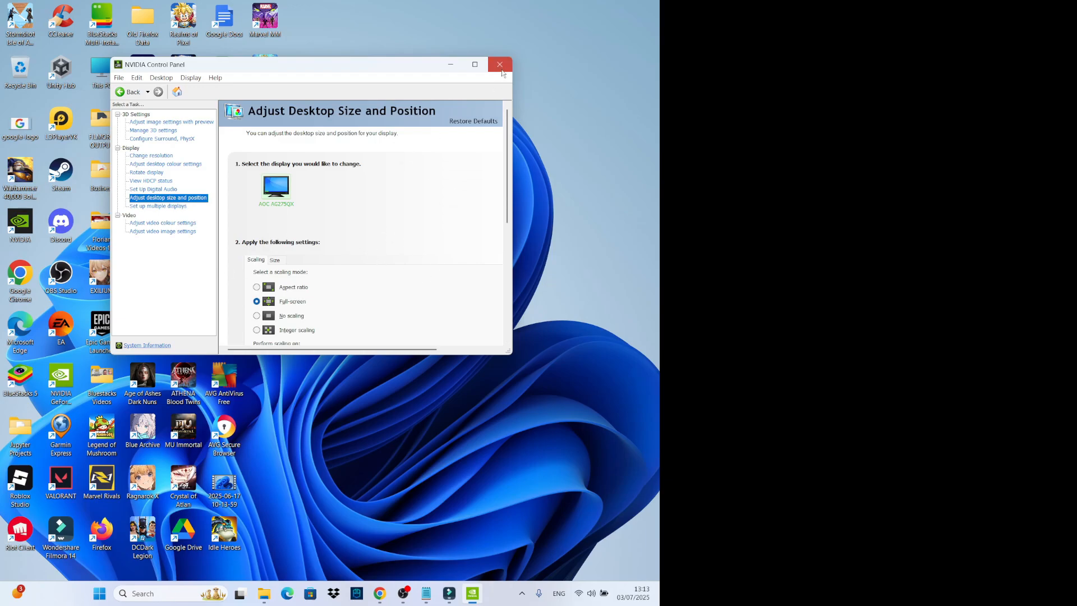
{"action": "left_click", "coordinate": [499, 64]}
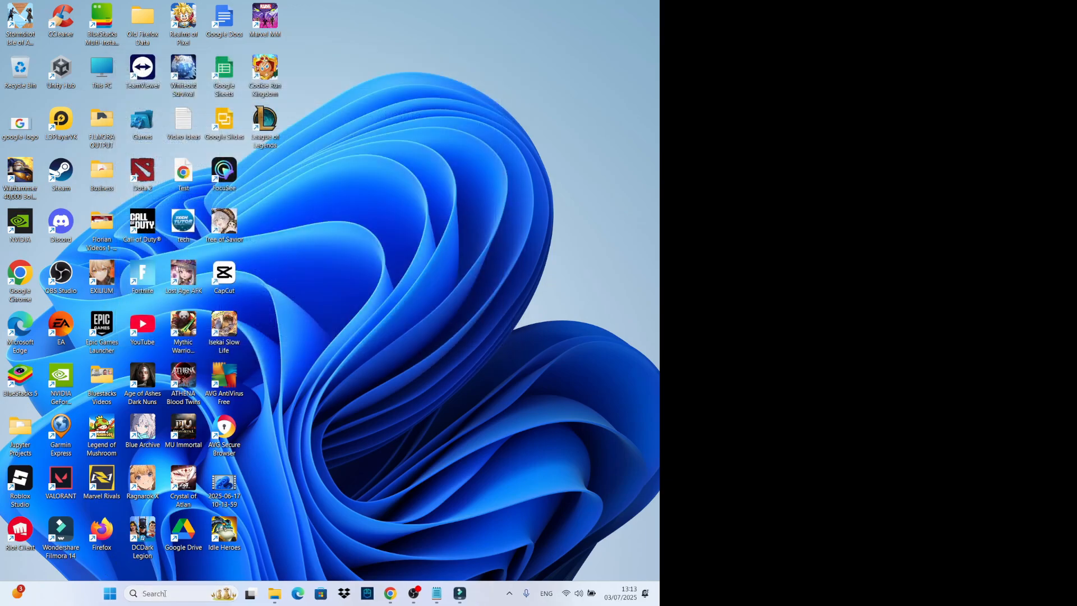
- Search the taskbar for 'VALORANT' to start the game
{"action": "type", "text": "VALORANT"}
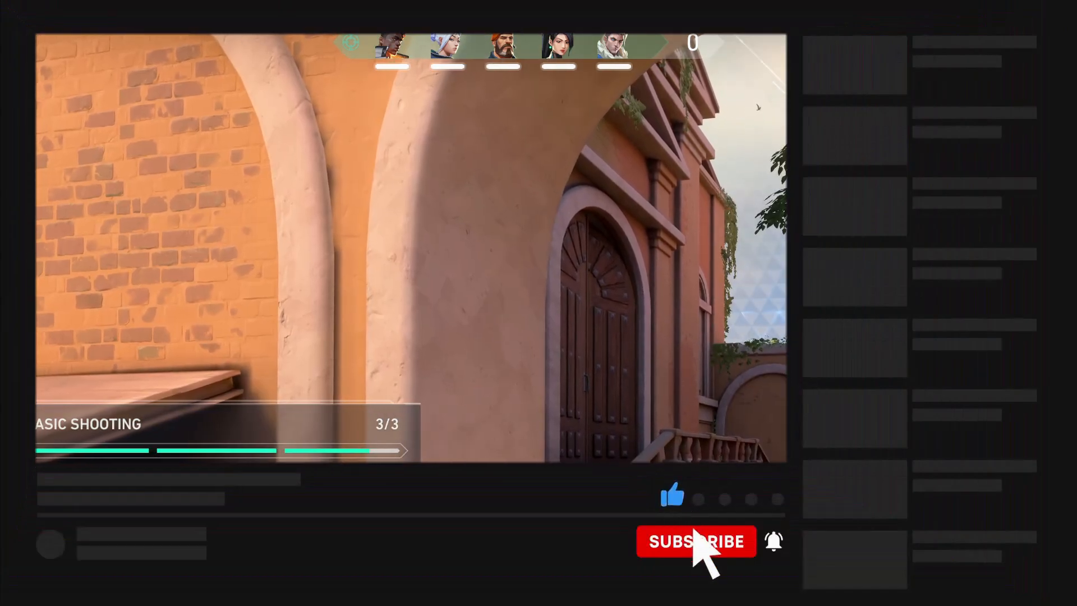
- Advance the training range to the Basic Arsenal swap-to-Vandal objective
{"action": "left_click", "coordinate": [696, 540]}
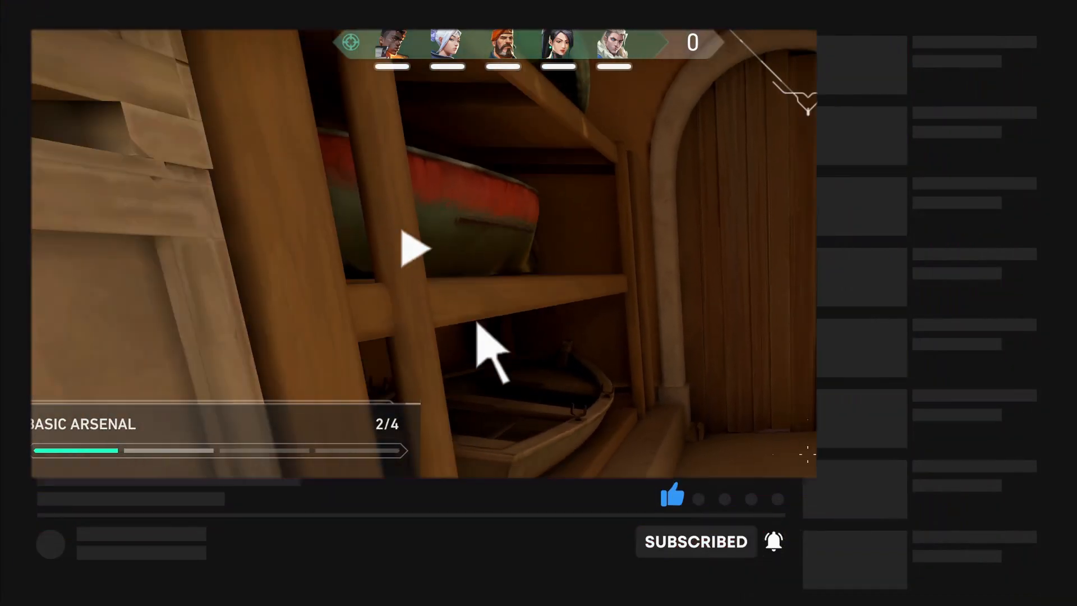
{"action": "left_click", "coordinate": [412, 247]}
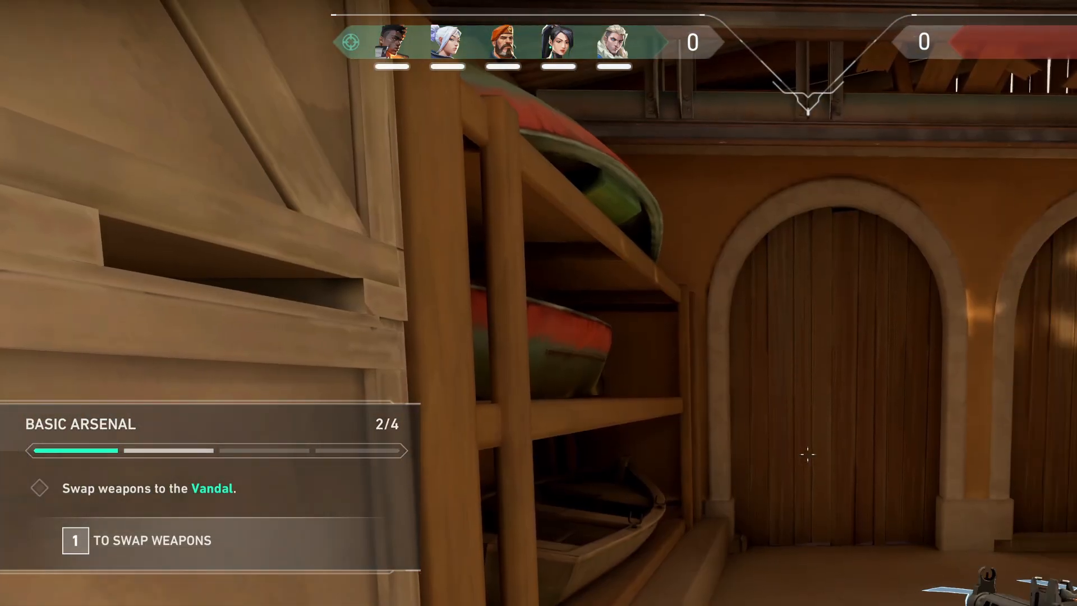